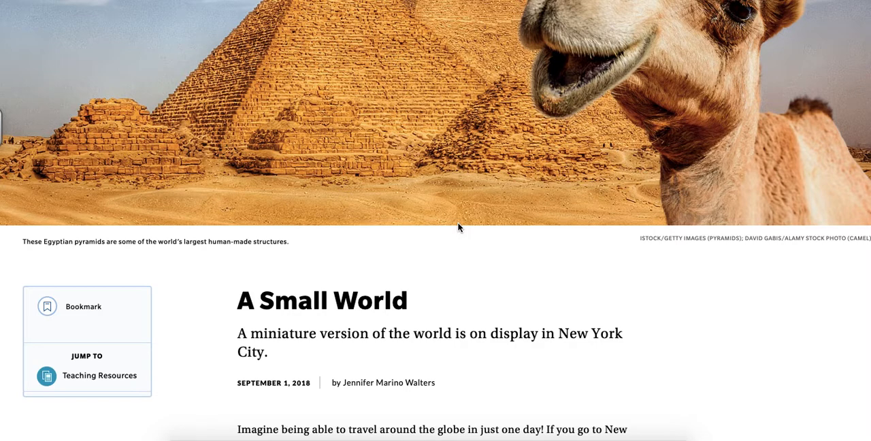
pyautogui.moveTo(430, 174)
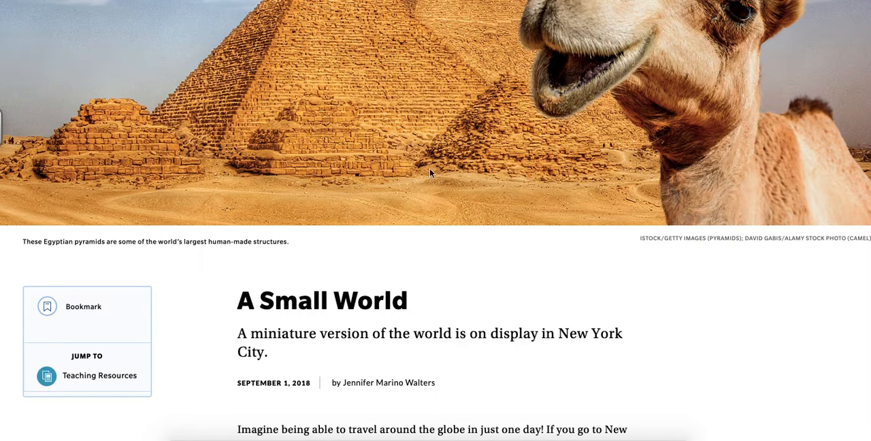
pyautogui.moveTo(790, 304)
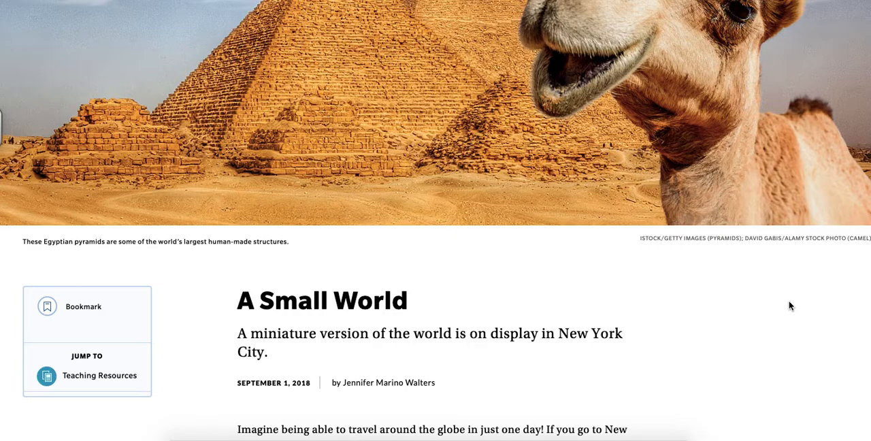
# Step: Scroll the article to its opening Gulliver's Gate paragraphs beside the Taj Mahal model photo
pyautogui.scroll(-3)
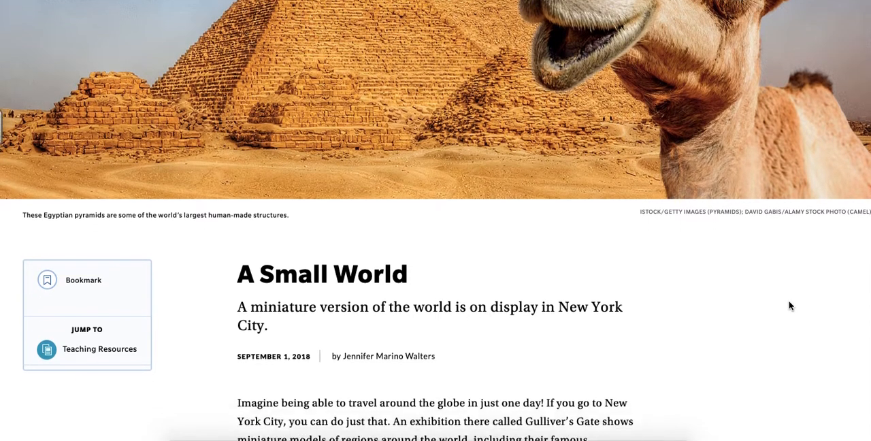
pyautogui.scroll(-3)
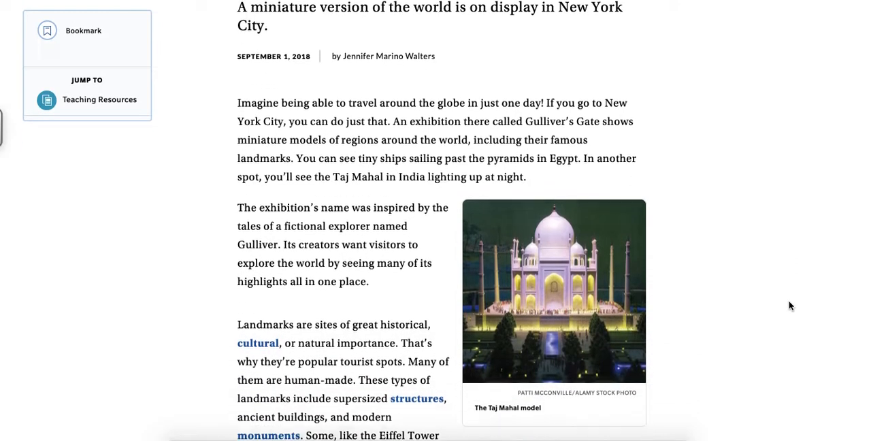
pyautogui.scroll(-3)
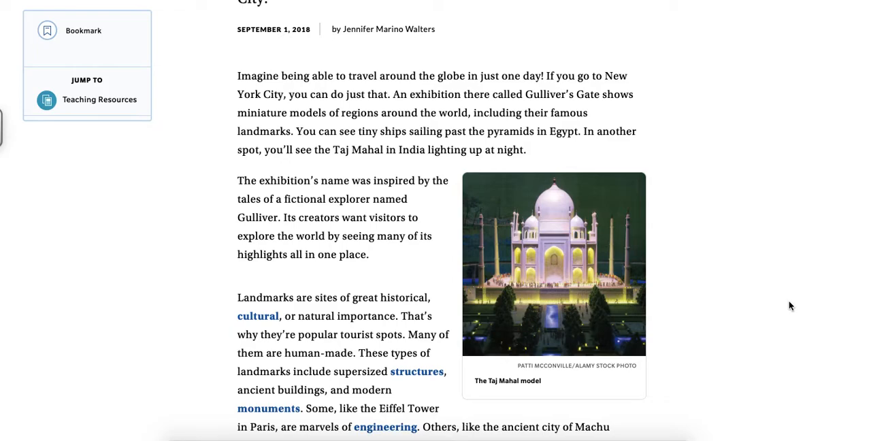
pyautogui.moveTo(759, 346)
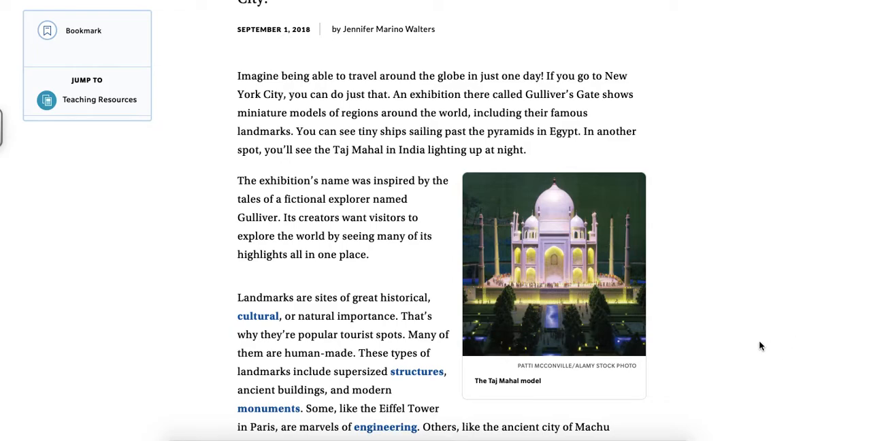
pyautogui.scroll(-3)
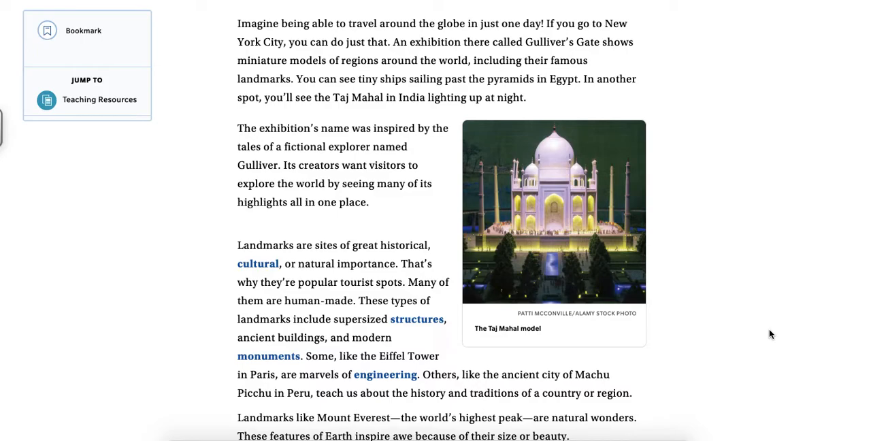
# Step: Scroll to the Adrian Davies quotes beside the Statue of Liberty model photo
pyautogui.scroll(-3)
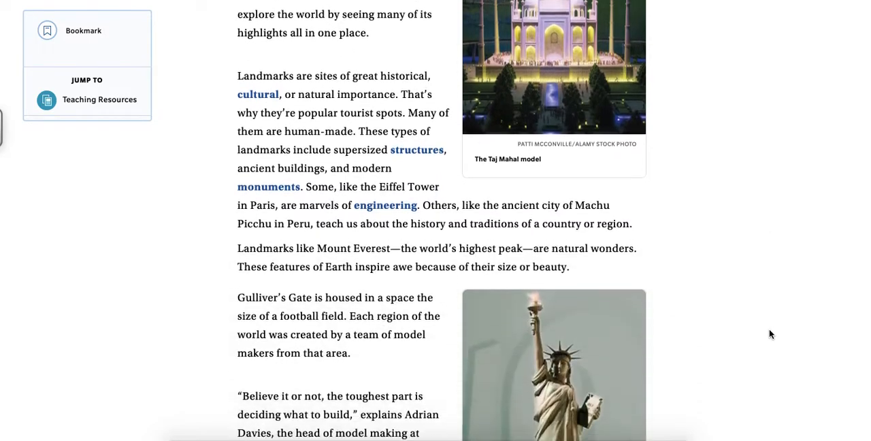
pyautogui.scroll(-3)
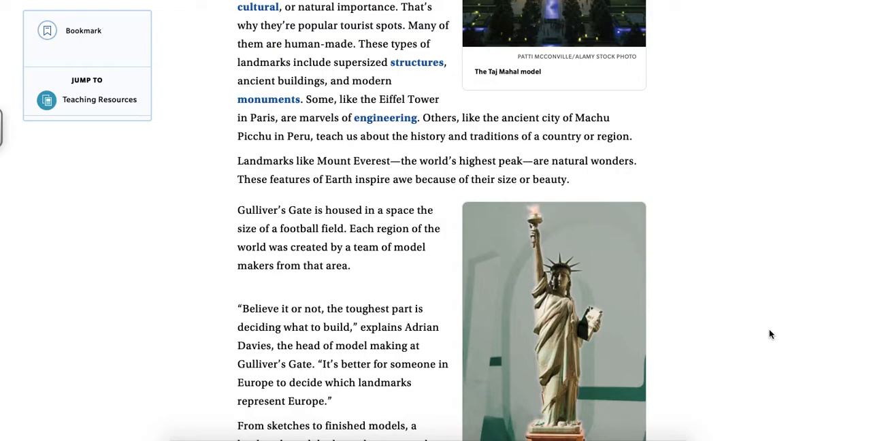
pyautogui.scroll(-3)
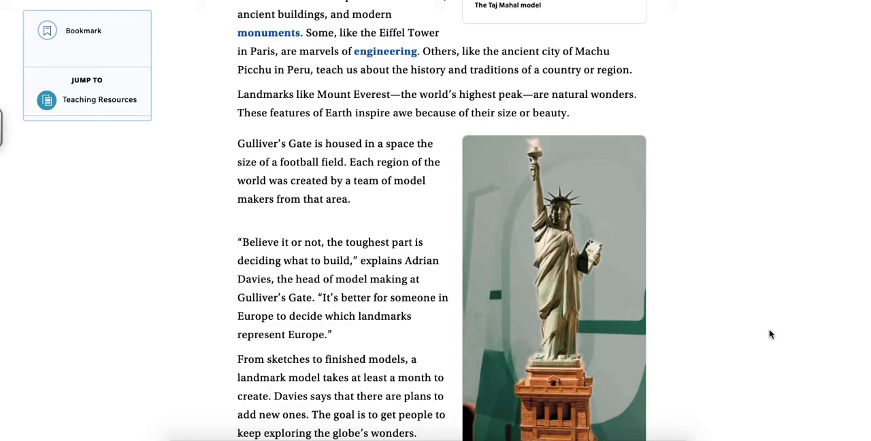
pyautogui.scroll(-3)
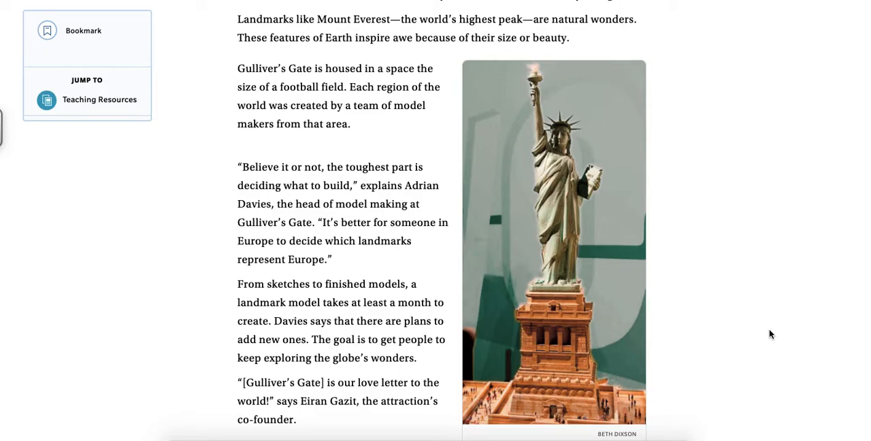
pyautogui.scroll(-3)
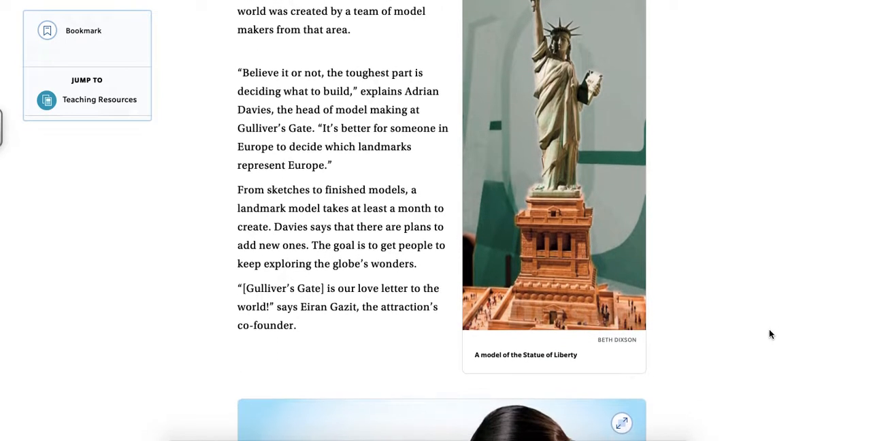
pyautogui.scroll(-3)
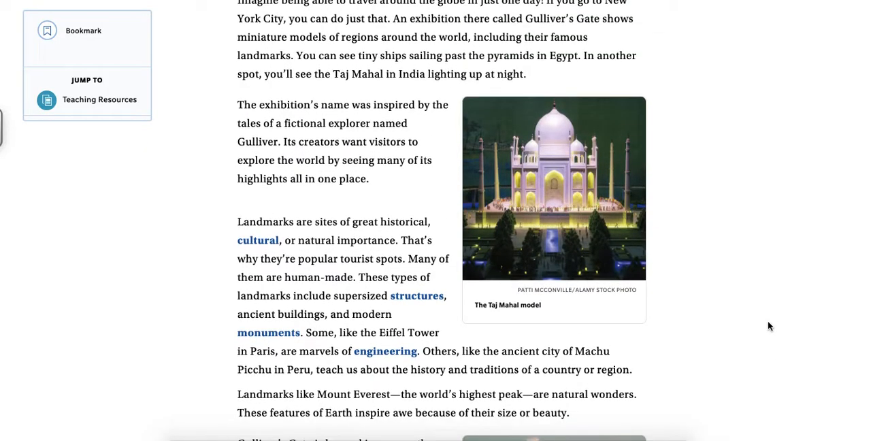
pyautogui.moveTo(621, 147)
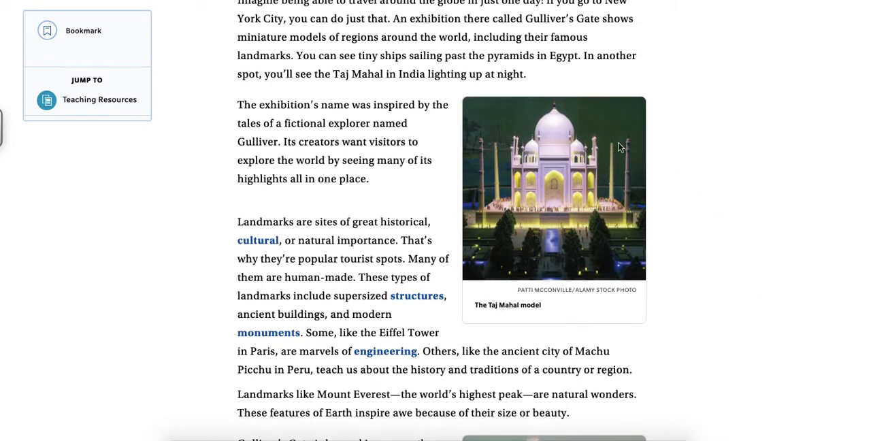
pyautogui.moveTo(489, 317)
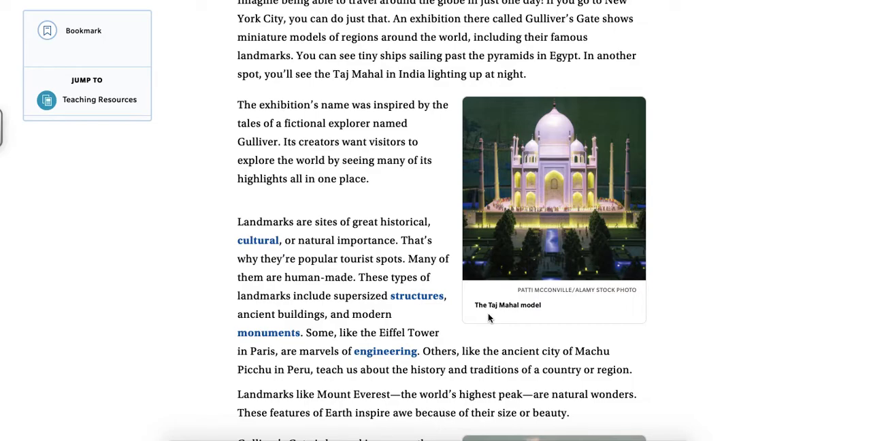
# Step: Scroll past the visitor photo until the Map It! world map activity appears
pyautogui.scroll(-3)
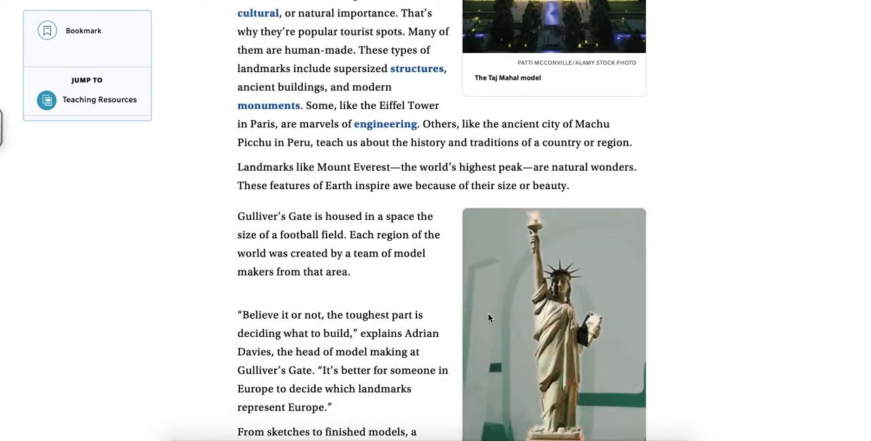
pyautogui.scroll(-3)
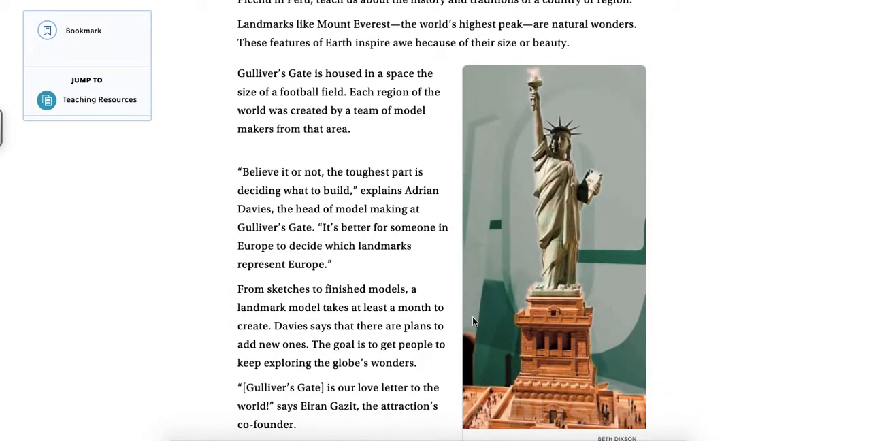
pyautogui.moveTo(492, 66)
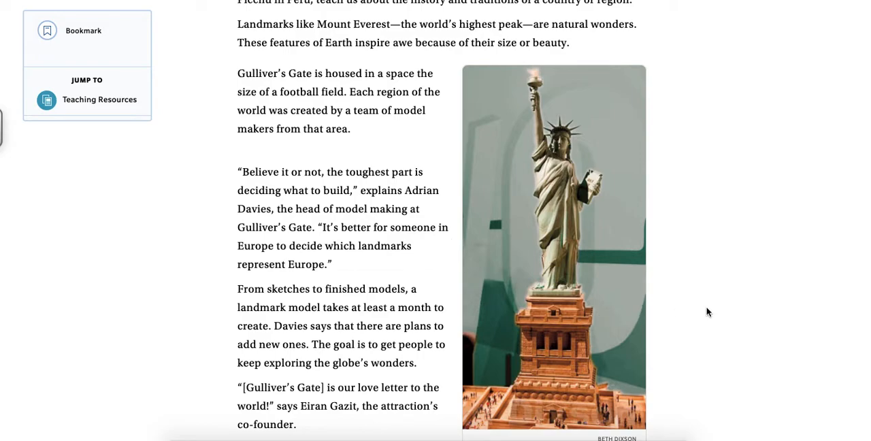
pyautogui.scroll(-3)
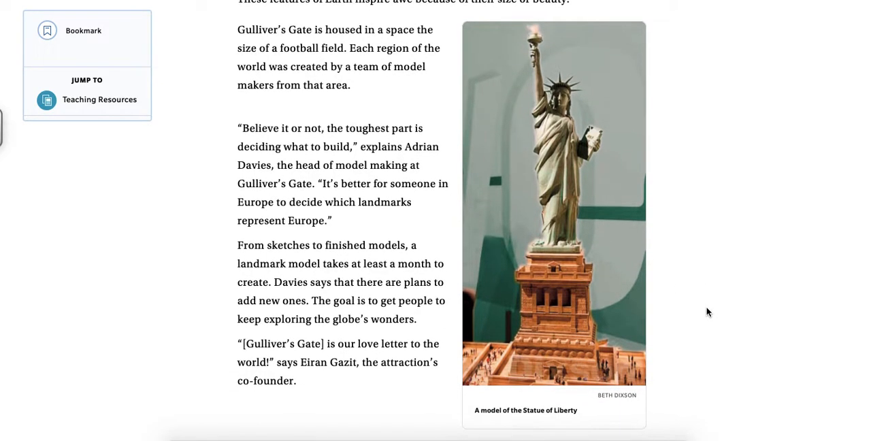
pyautogui.scroll(-3)
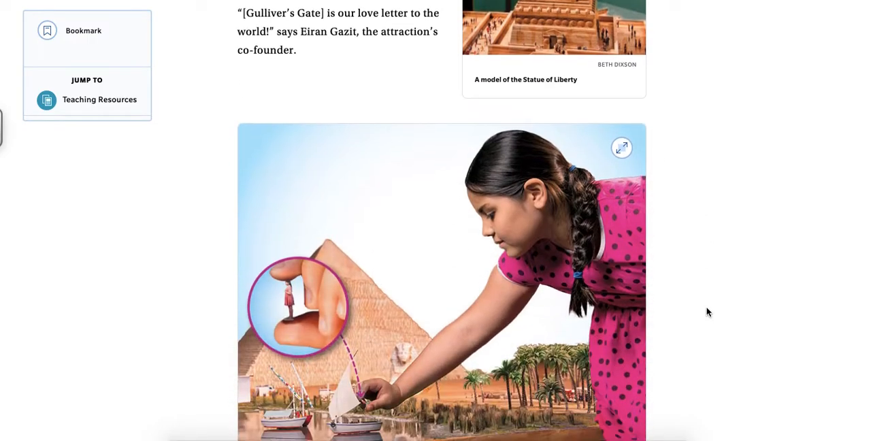
pyautogui.scroll(-3)
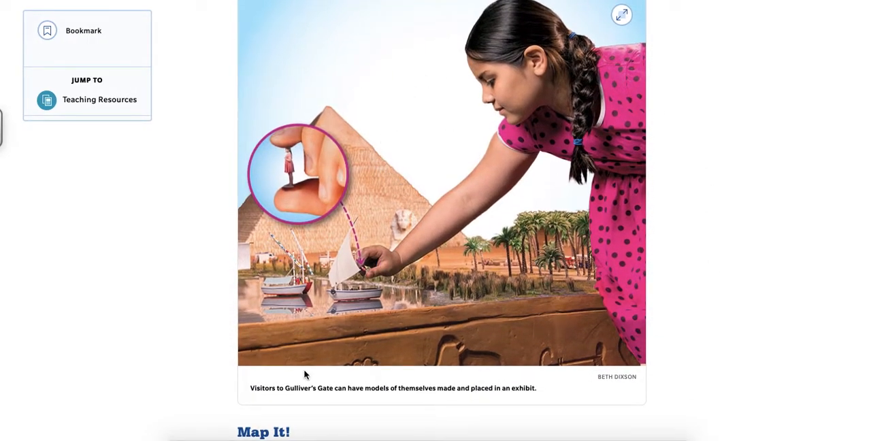
pyautogui.moveTo(359, 404)
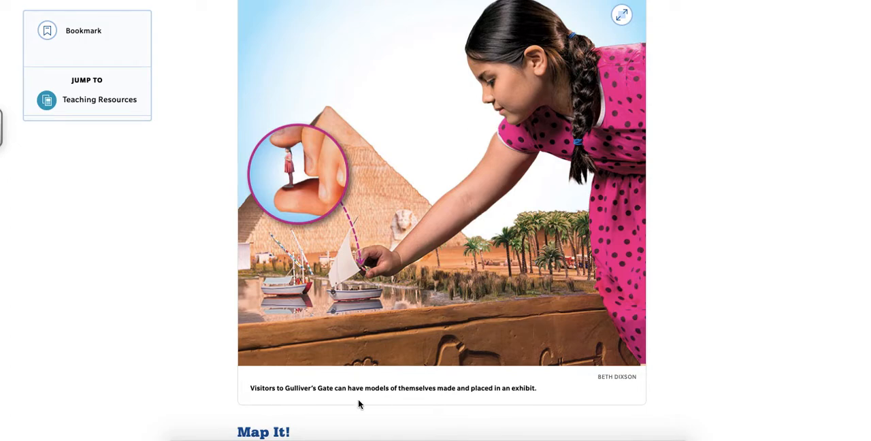
pyautogui.moveTo(509, 414)
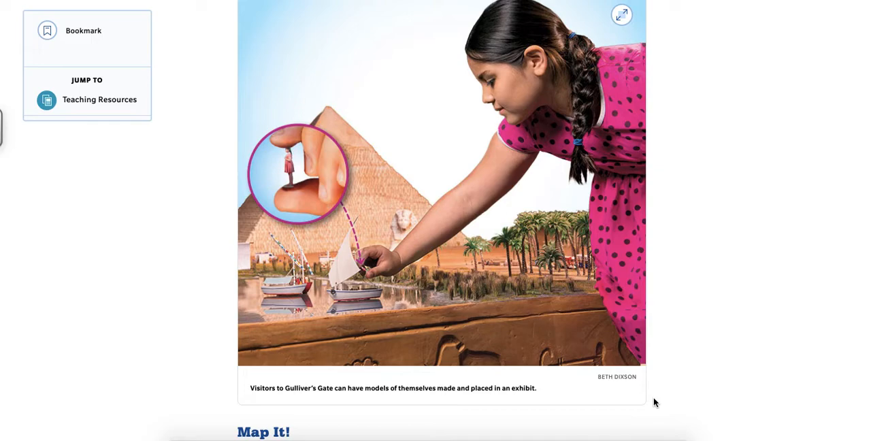
pyautogui.moveTo(340, 196)
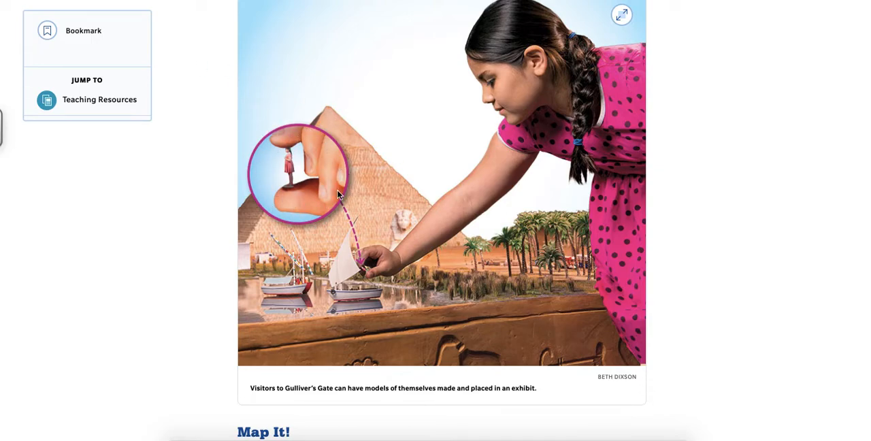
pyautogui.moveTo(370, 274)
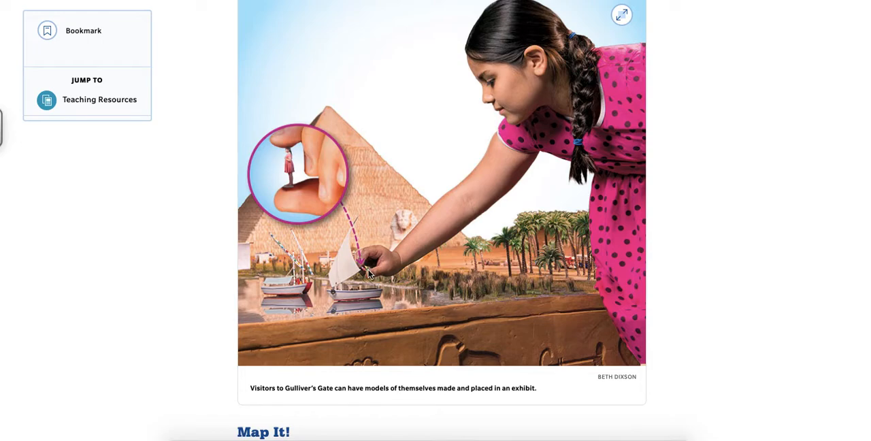
pyautogui.moveTo(415, 173)
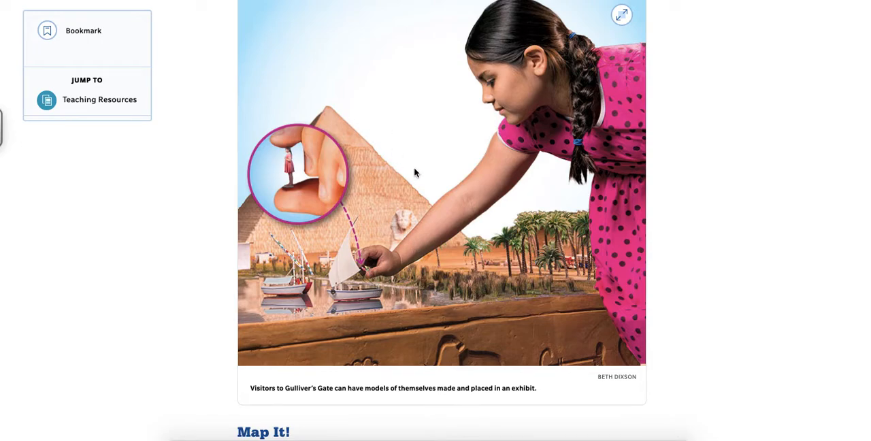
pyautogui.moveTo(735, 391)
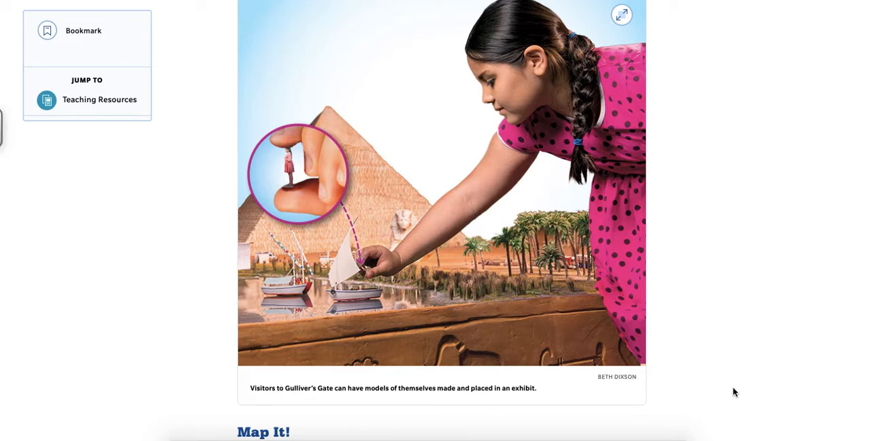
pyautogui.scroll(-3)
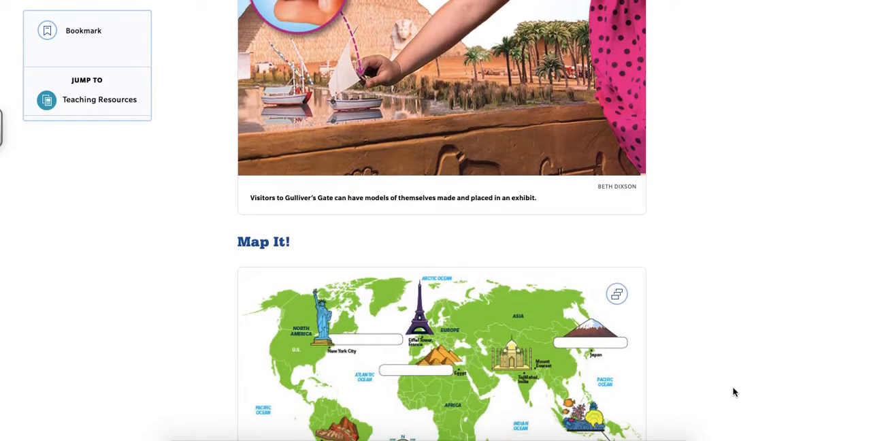
# Step: Launch the Map It! slideshow full screen and step back to slide 1 of 7
pyautogui.scroll(-3)
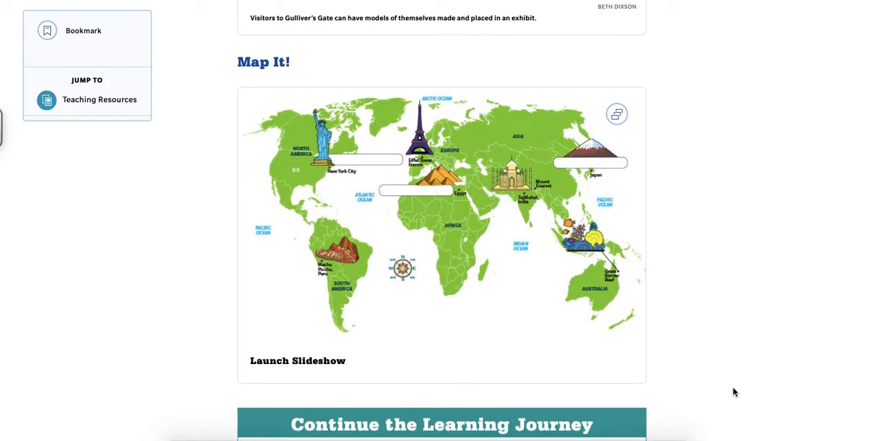
pyautogui.moveTo(313, 162)
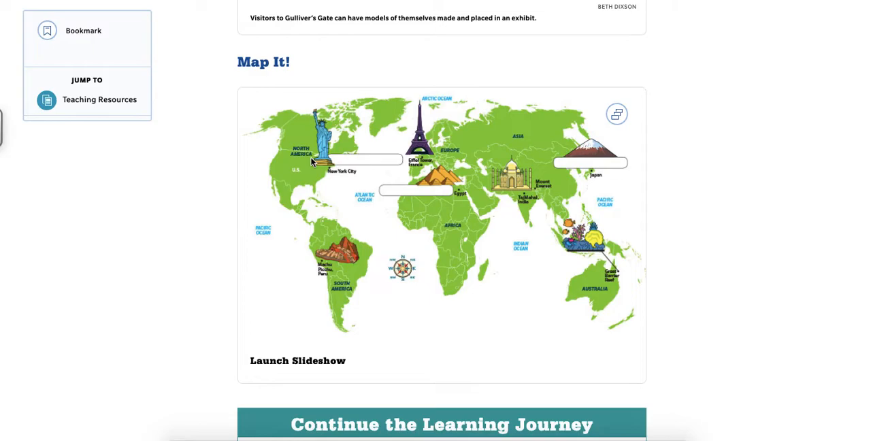
pyautogui.moveTo(362, 275)
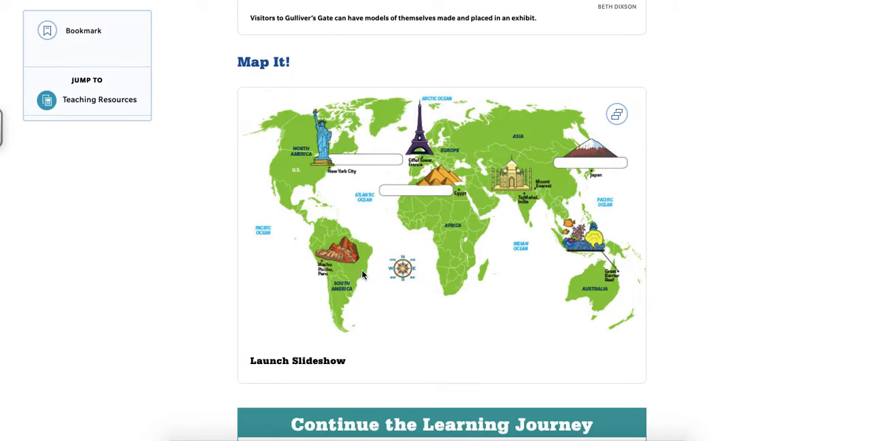
pyautogui.moveTo(468, 156)
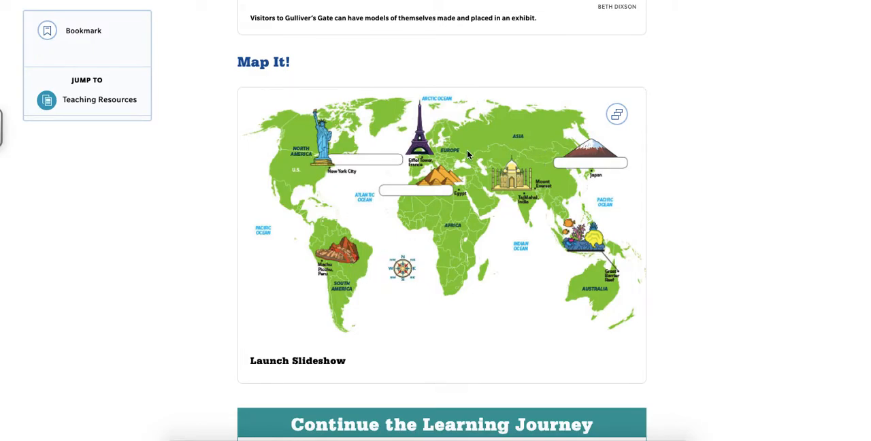
pyautogui.moveTo(599, 330)
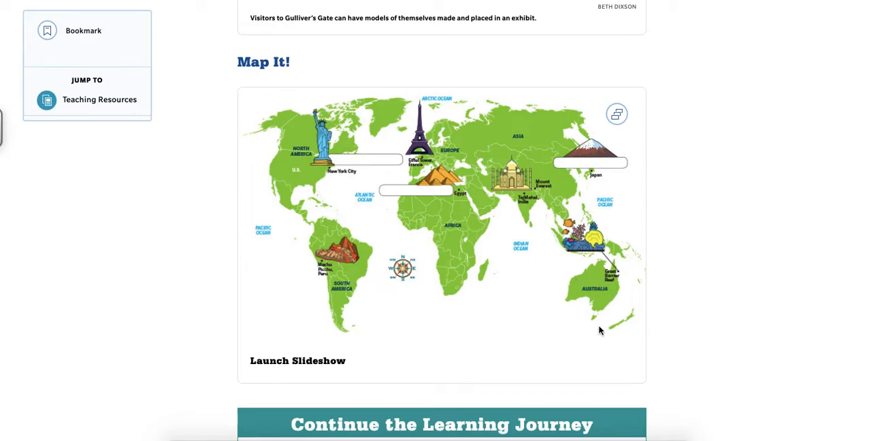
pyautogui.moveTo(604, 288)
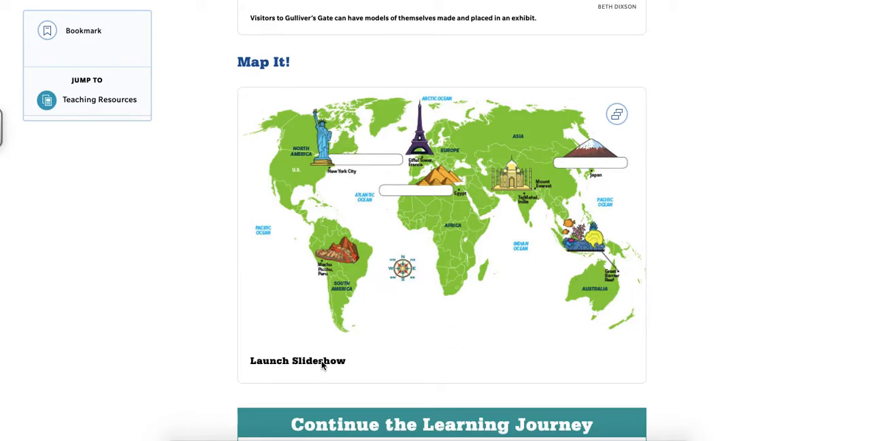
pyautogui.moveTo(445, 278)
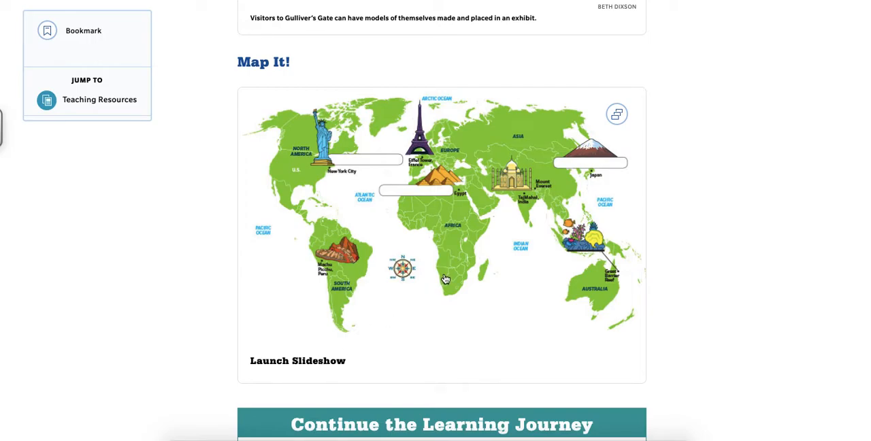
pyautogui.click(296, 360)
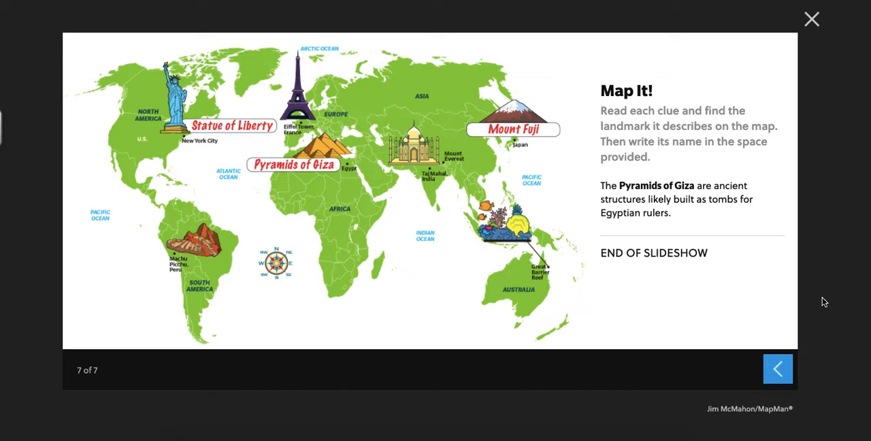
pyautogui.moveTo(762, 321)
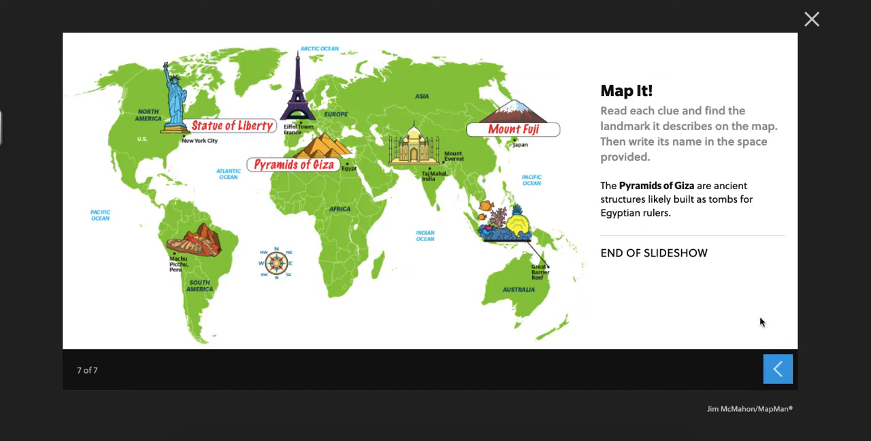
pyautogui.click(778, 367)
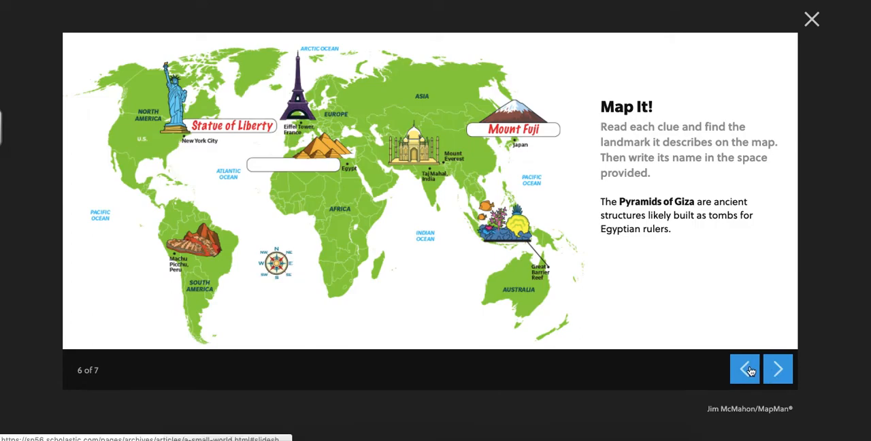
pyautogui.click(744, 369)
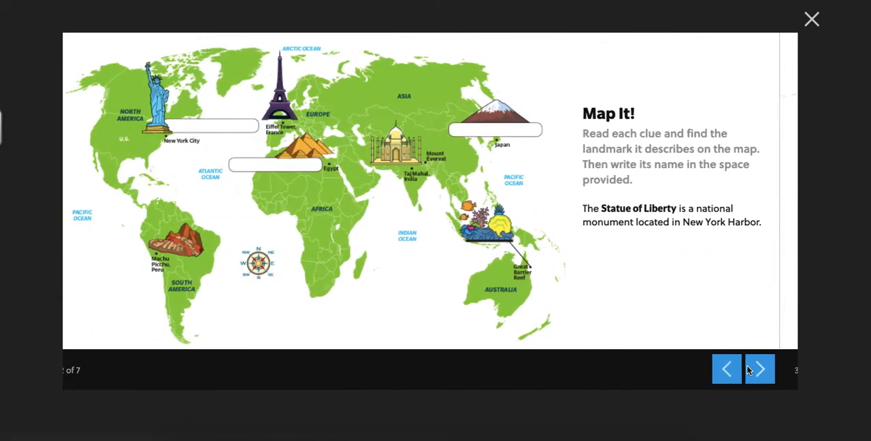
pyautogui.click(726, 369)
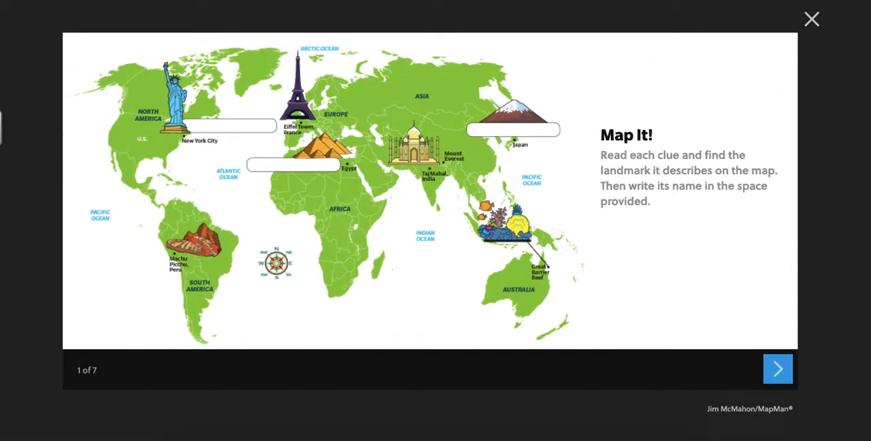
pyautogui.moveTo(341, 170)
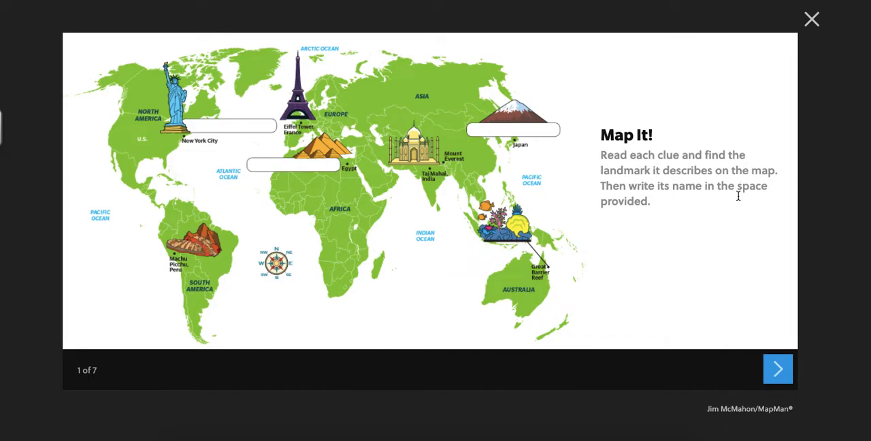
# Step: Advance through the Statue of Liberty and Mount Fuji clues to the Pyramids of Giza clue
pyautogui.click(776, 369)
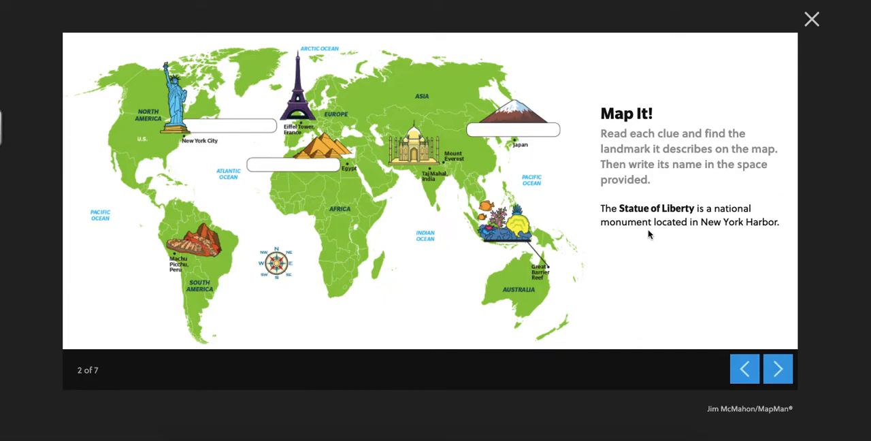
pyautogui.moveTo(647, 237)
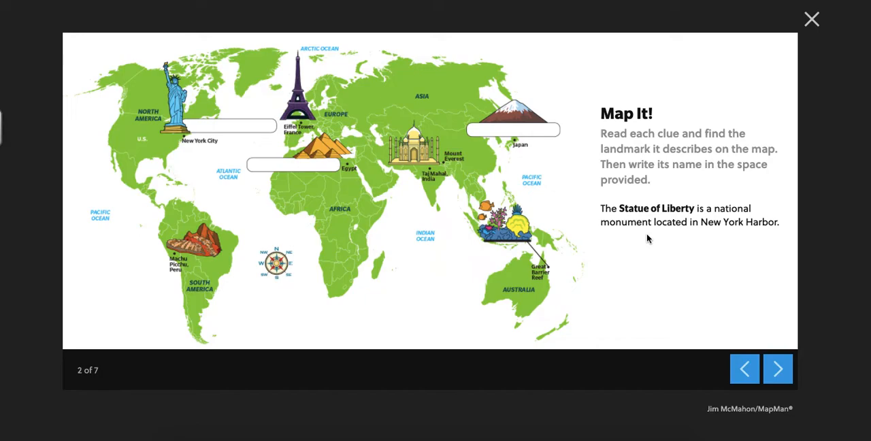
pyautogui.moveTo(735, 305)
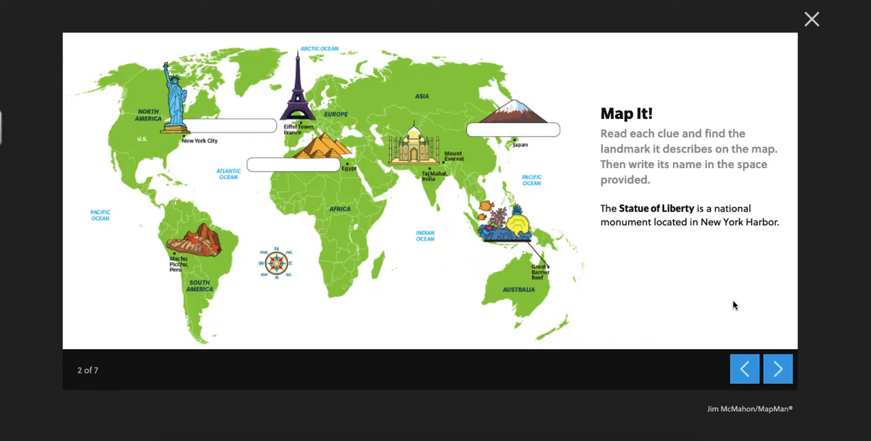
pyautogui.click(778, 367)
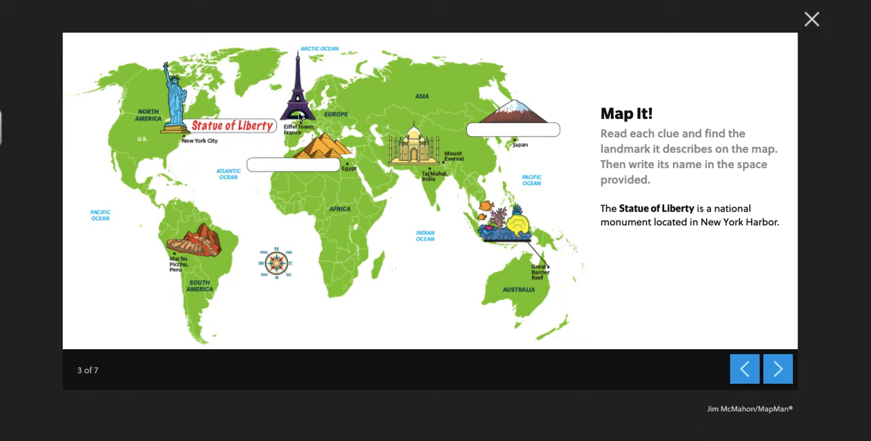
pyautogui.moveTo(582, 332)
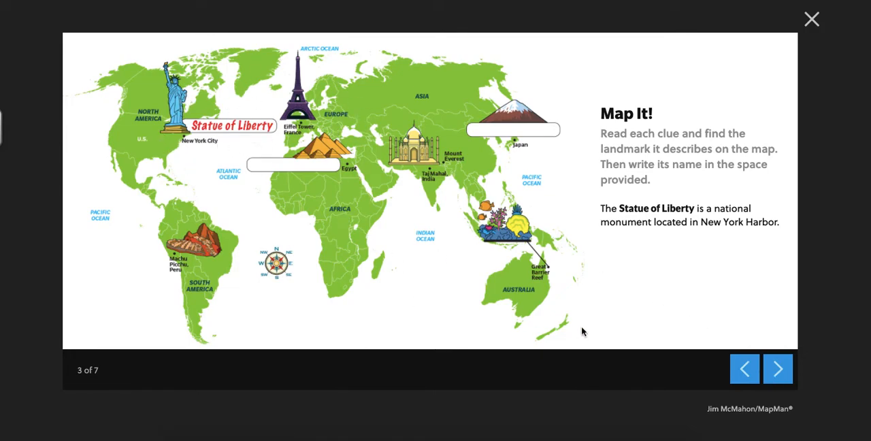
pyautogui.click(777, 367)
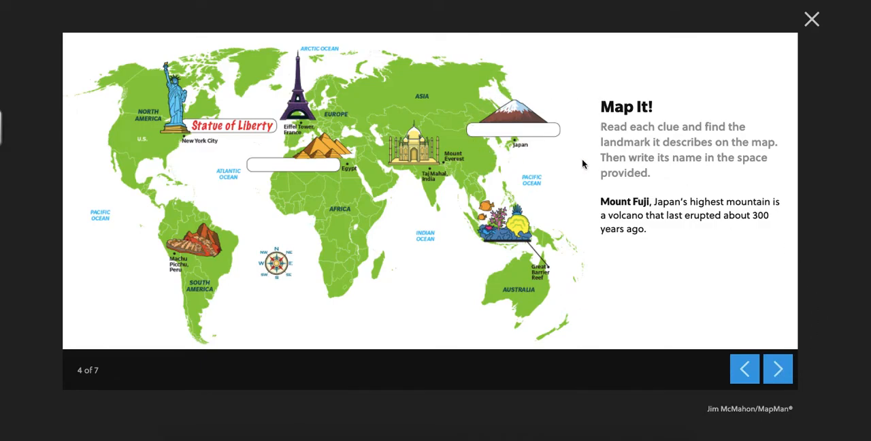
pyautogui.click(779, 368)
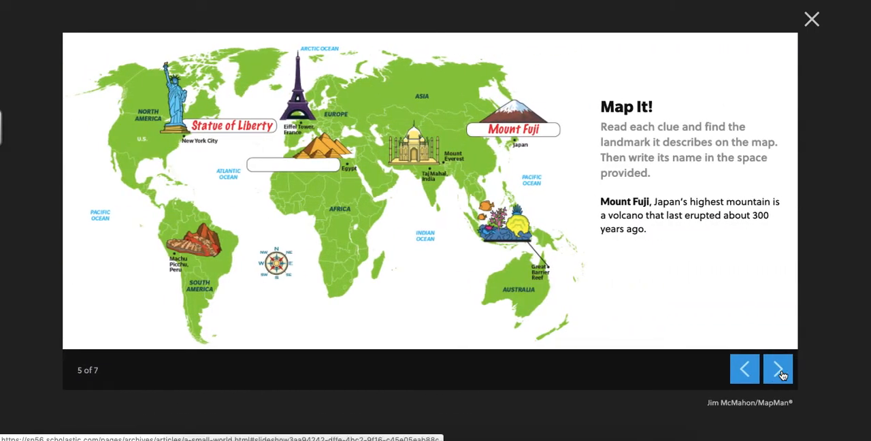
pyautogui.click(777, 369)
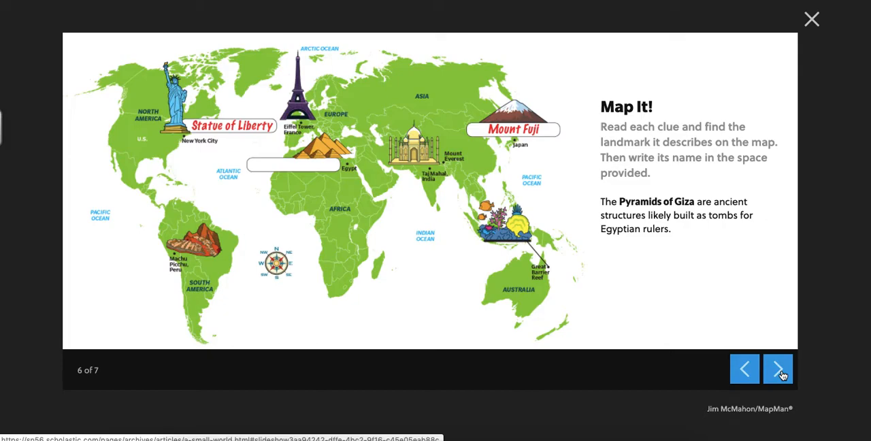
pyautogui.moveTo(801, 392)
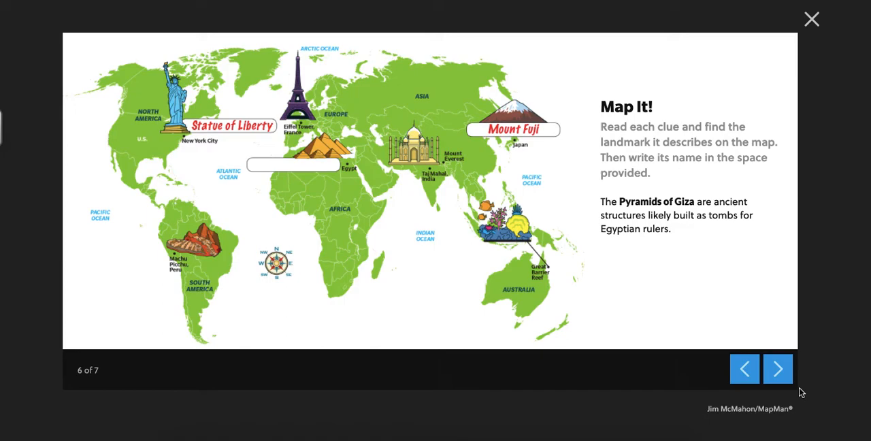
pyautogui.moveTo(393, 172)
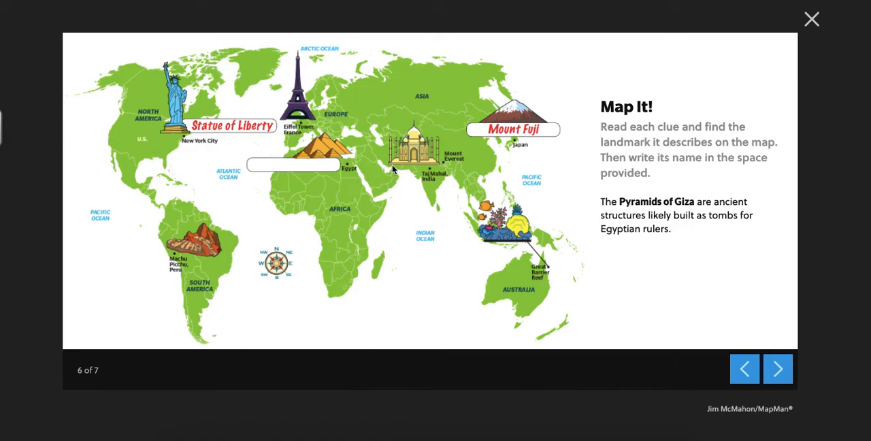
pyautogui.moveTo(309, 138)
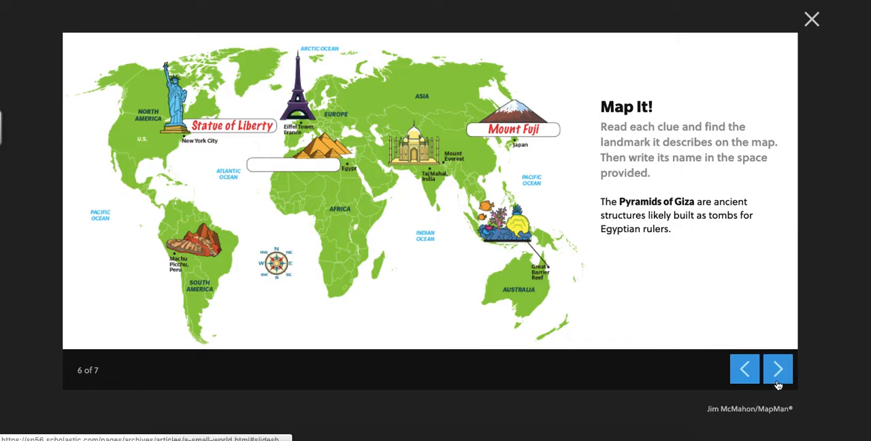
# Step: Advance to slide 7 of 7, labeling the Pyramids of Giza and reaching END OF SLIDESHOW
pyautogui.click(777, 369)
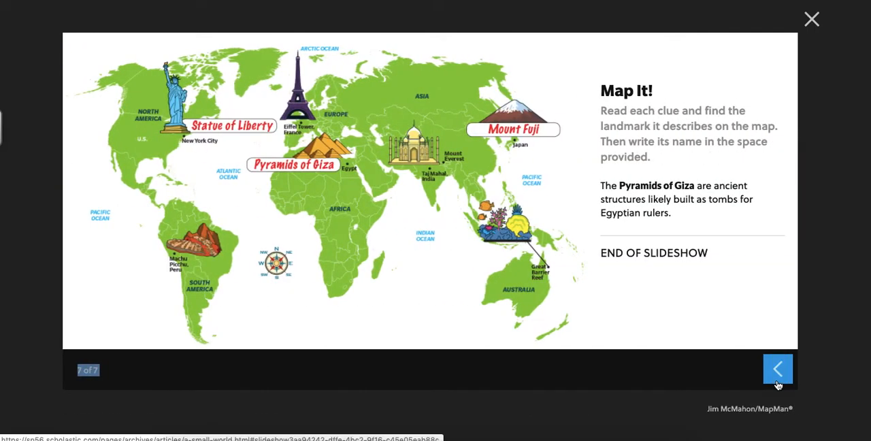
pyautogui.moveTo(778, 376)
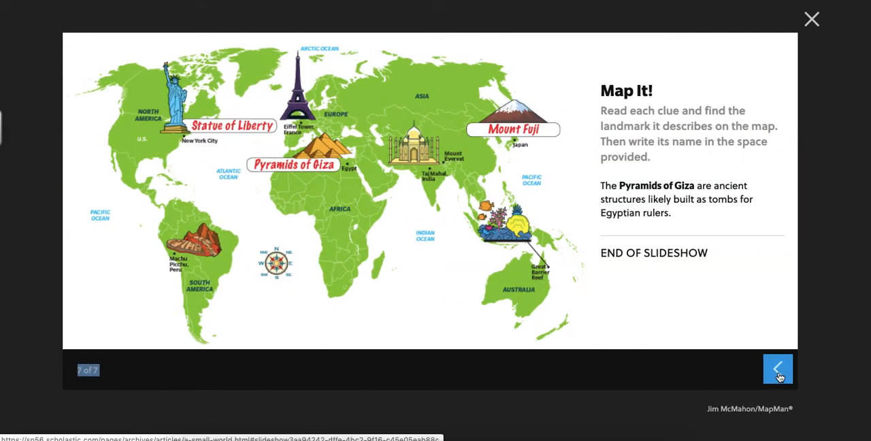
pyautogui.moveTo(505, 193)
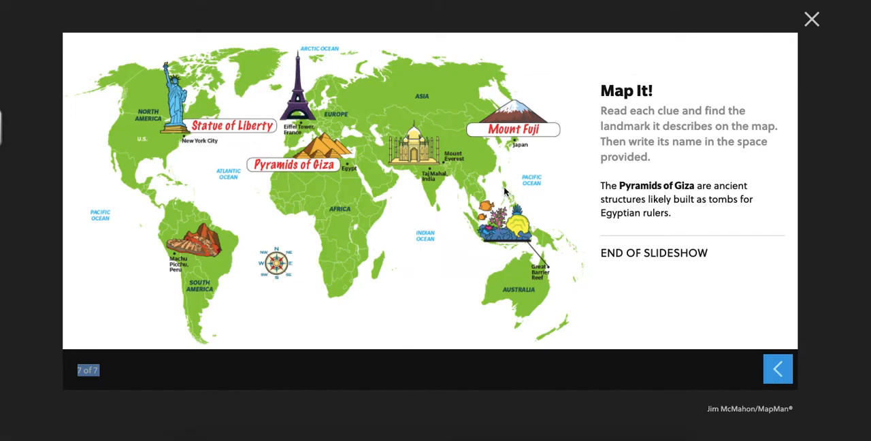
pyautogui.moveTo(541, 245)
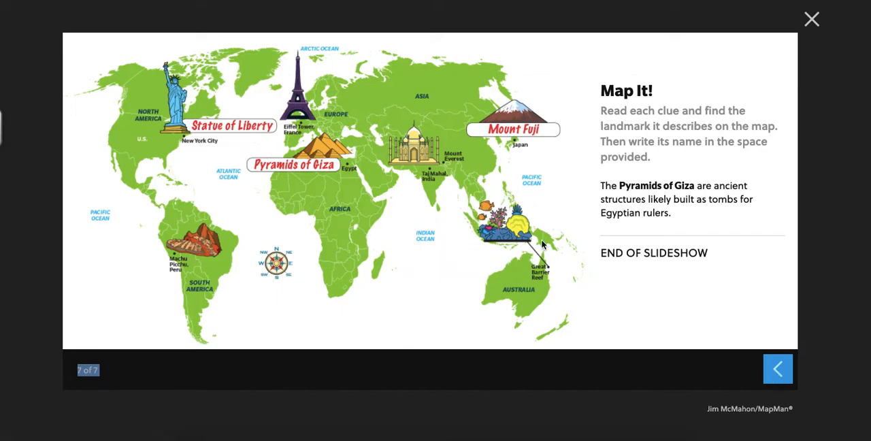
pyautogui.moveTo(231, 267)
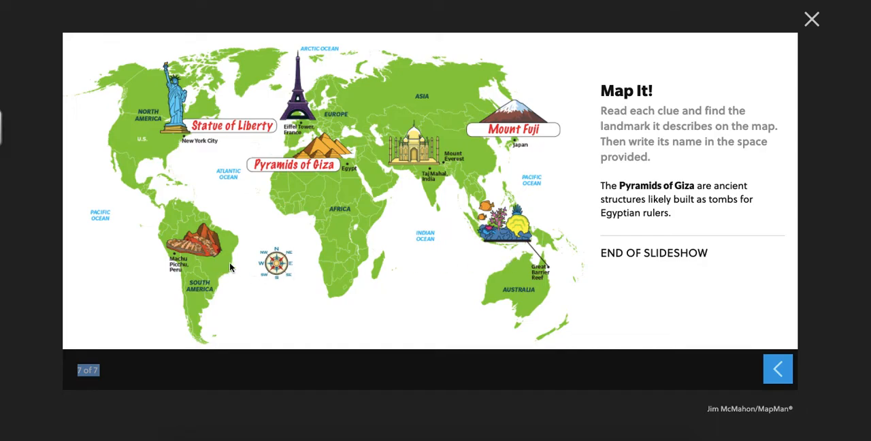
pyautogui.moveTo(189, 238)
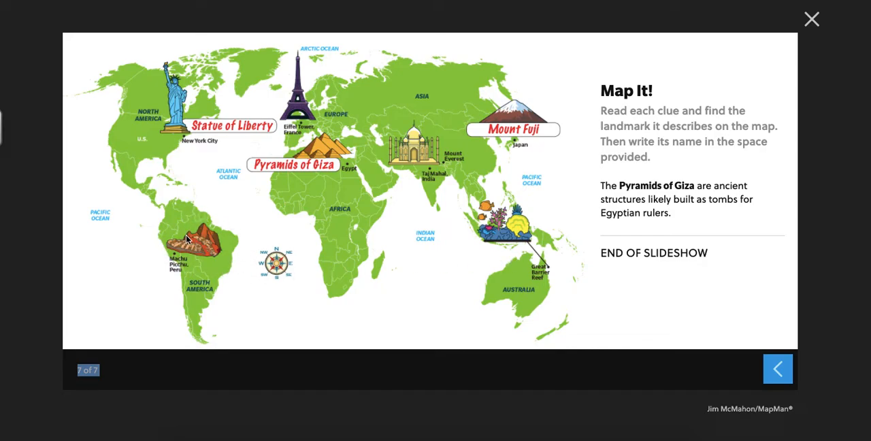
pyautogui.moveTo(307, 137)
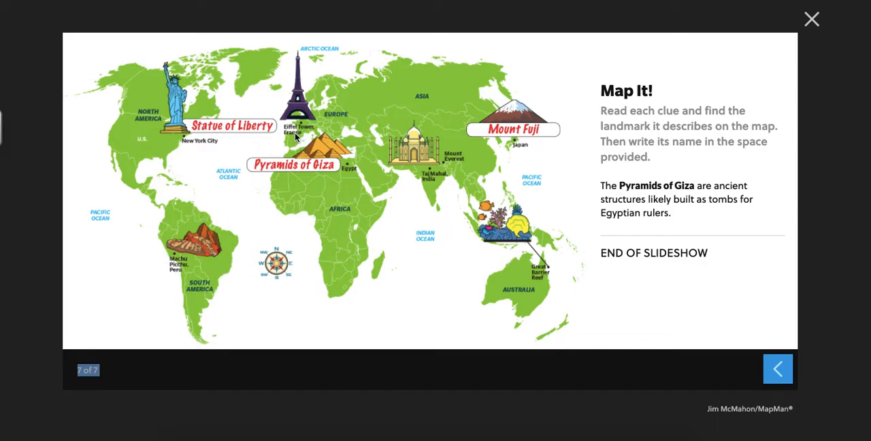
pyautogui.moveTo(435, 190)
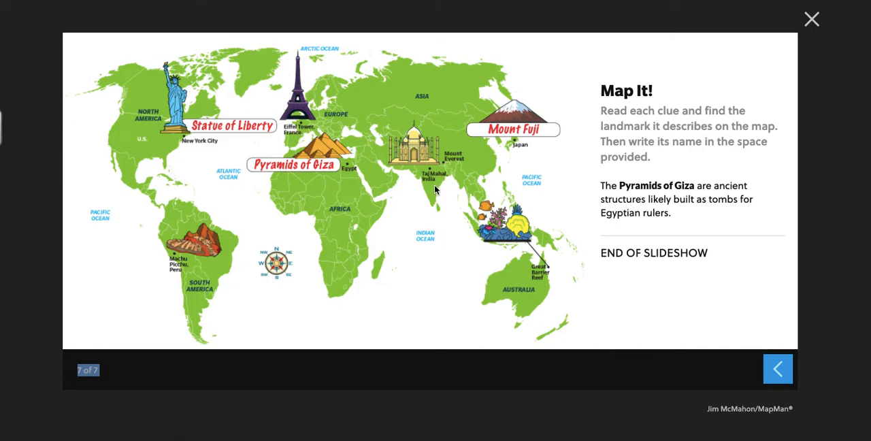
pyautogui.moveTo(454, 168)
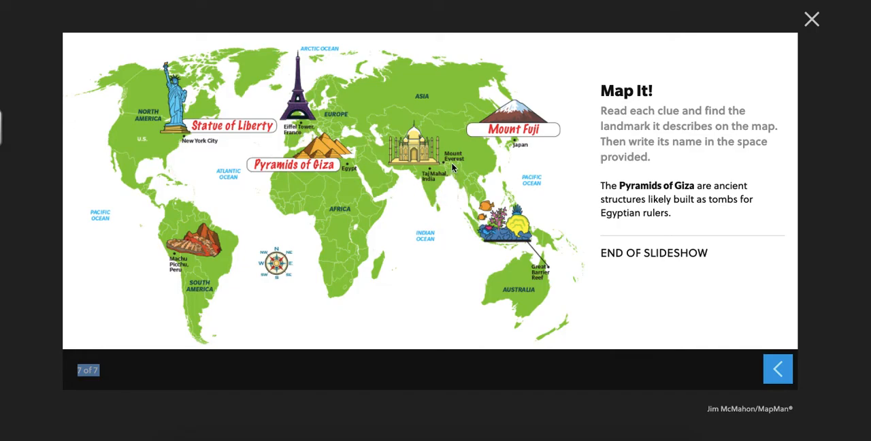
pyautogui.moveTo(759, 73)
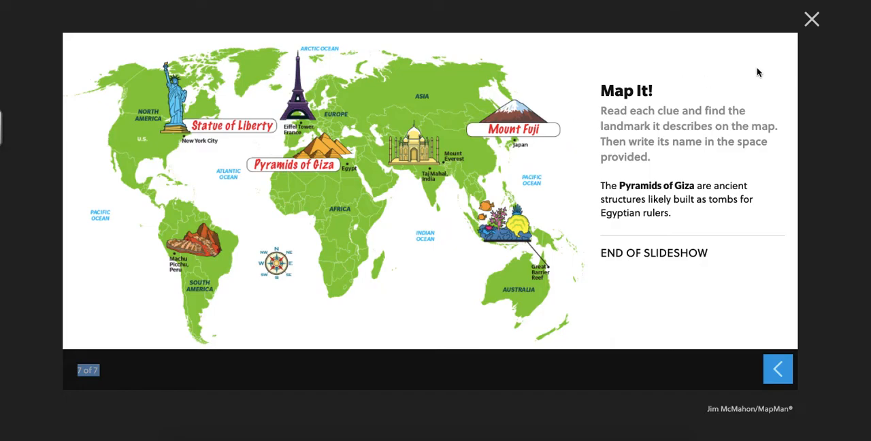
pyautogui.moveTo(811, 19)
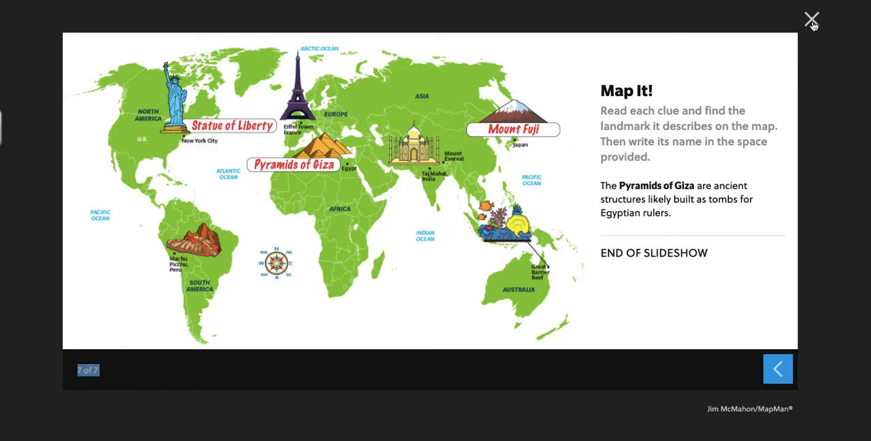
# Step: Close the slideshow and scroll to the Teaching Resources videos, Landmarks Around the World and Gulliver's Gate
pyautogui.click(813, 14)
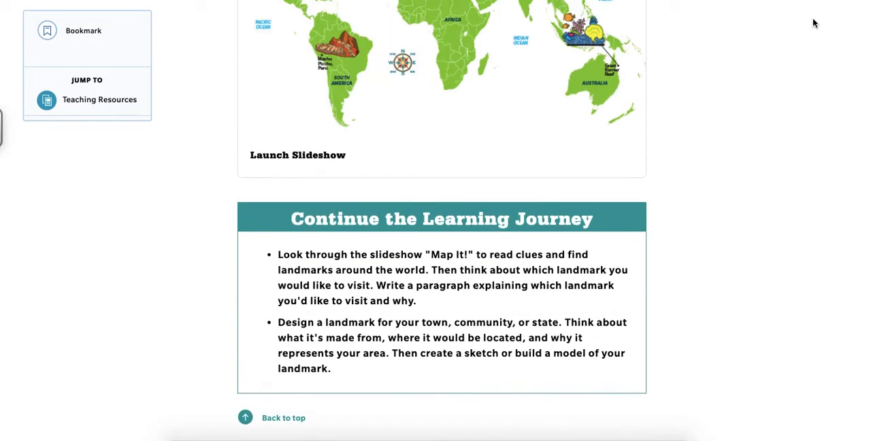
pyautogui.scroll(-3)
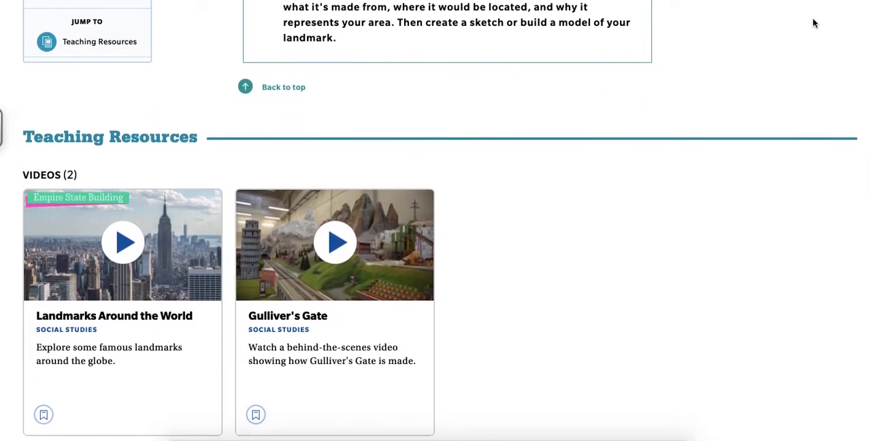
pyautogui.scroll(-3)
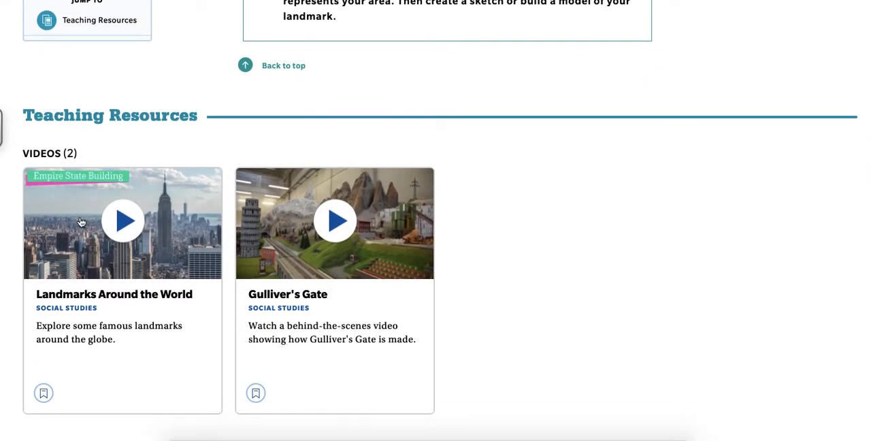
pyautogui.moveTo(132, 319)
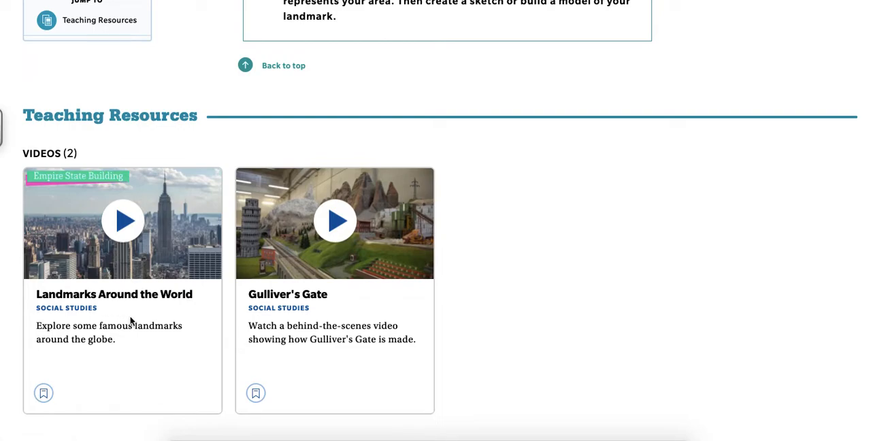
pyautogui.moveTo(279, 308)
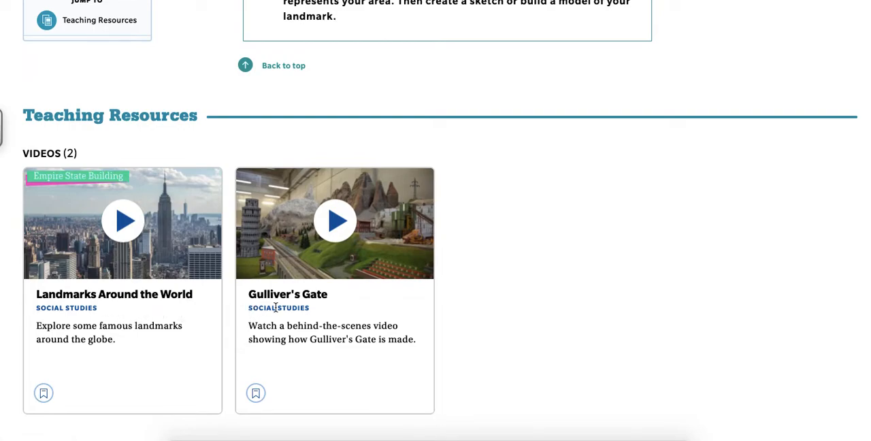
pyautogui.moveTo(380, 323)
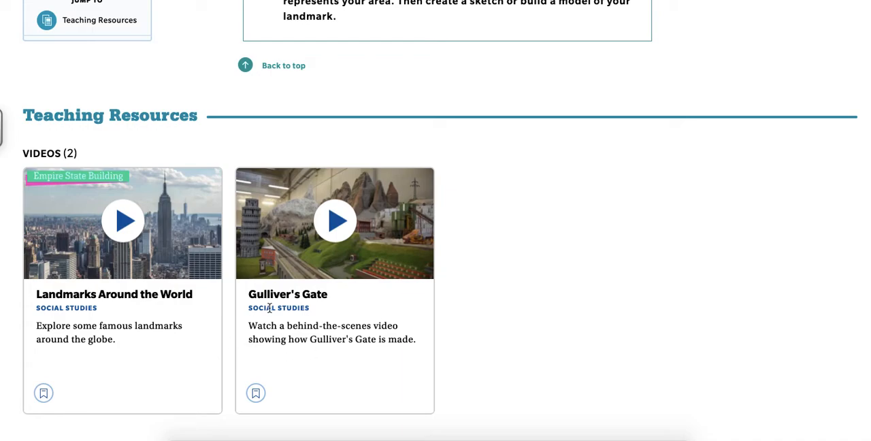
pyautogui.moveTo(531, 337)
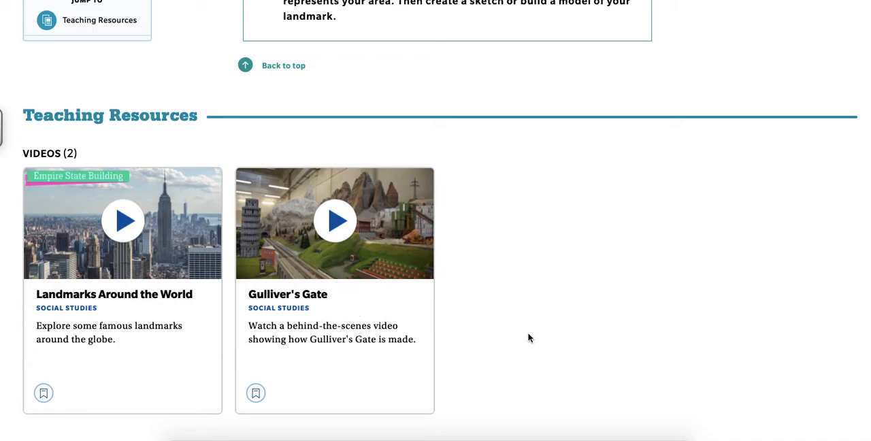